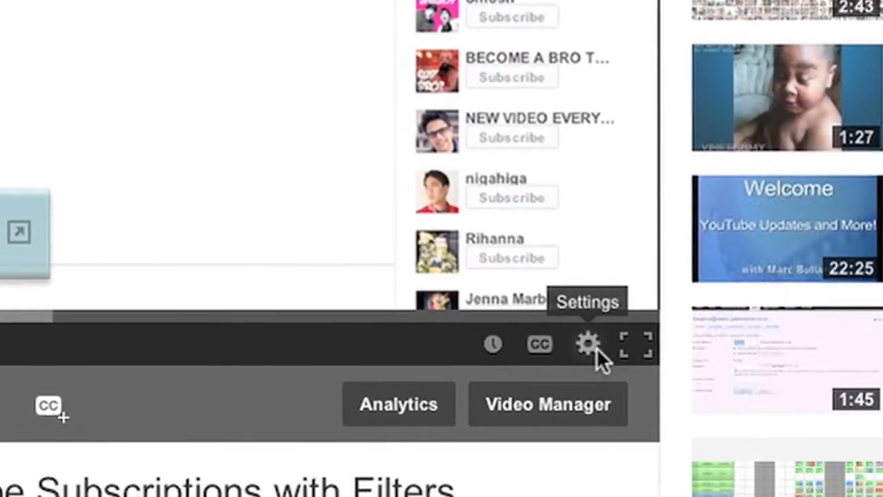
In the player settings, toggle Annotations off and then back on.
click(587, 344)
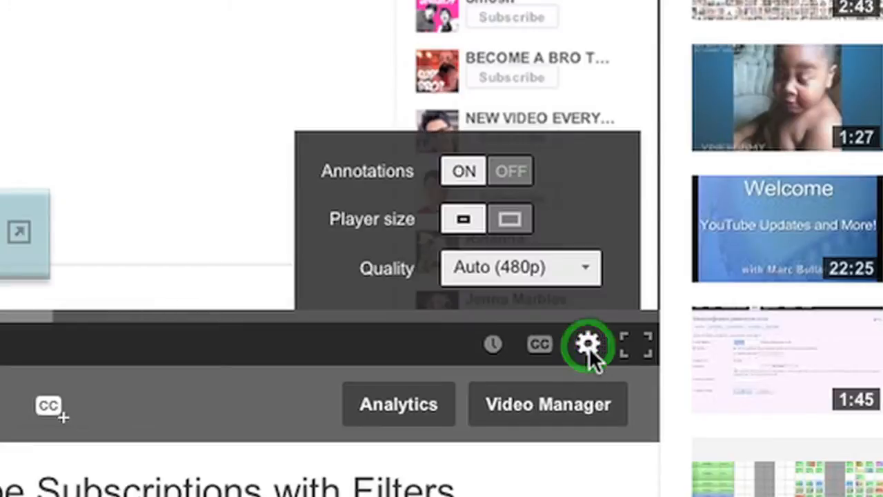
mouse_move(659, 293)
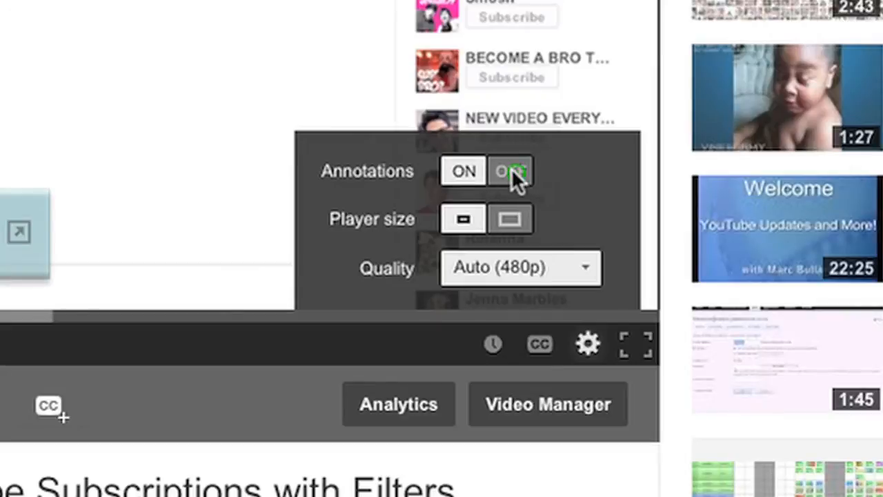
click(510, 171)
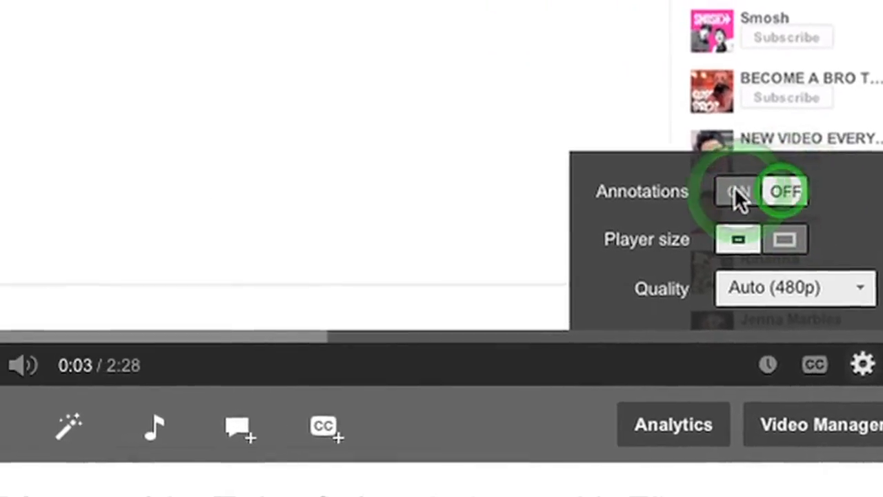
click(737, 191)
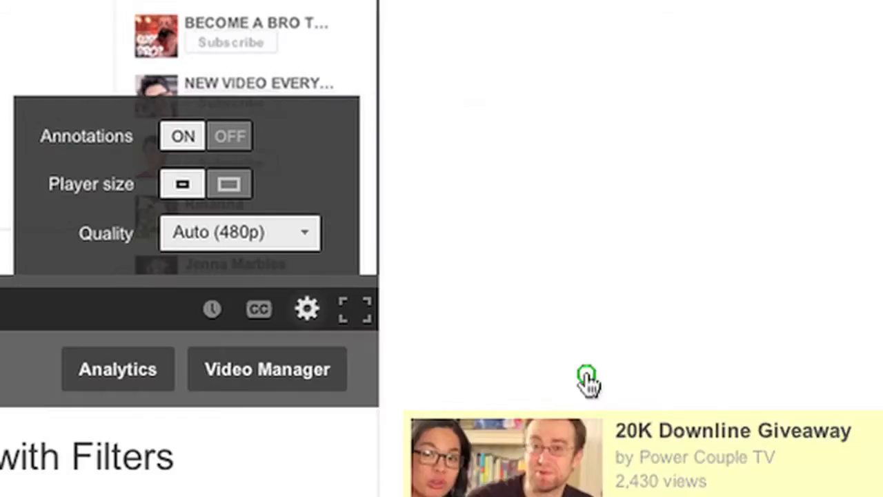
Dismiss the player settings menu by clicking on the page outside it.
click(239, 231)
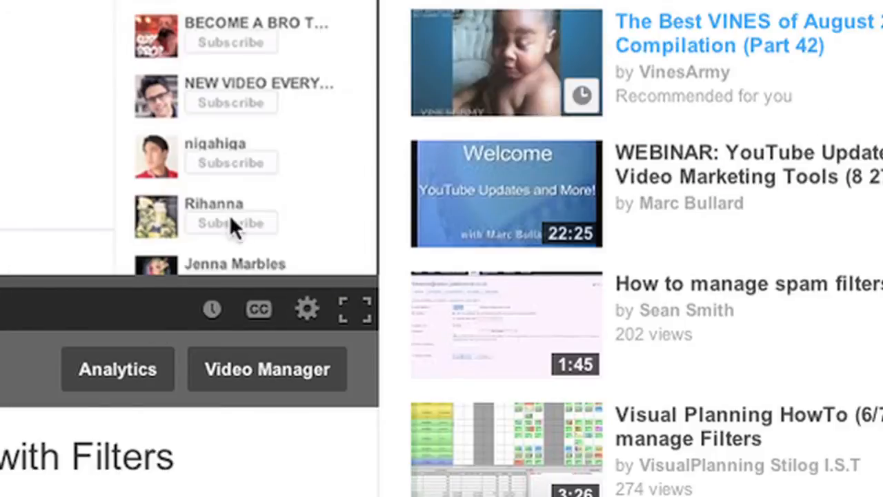
mouse_move(308, 309)
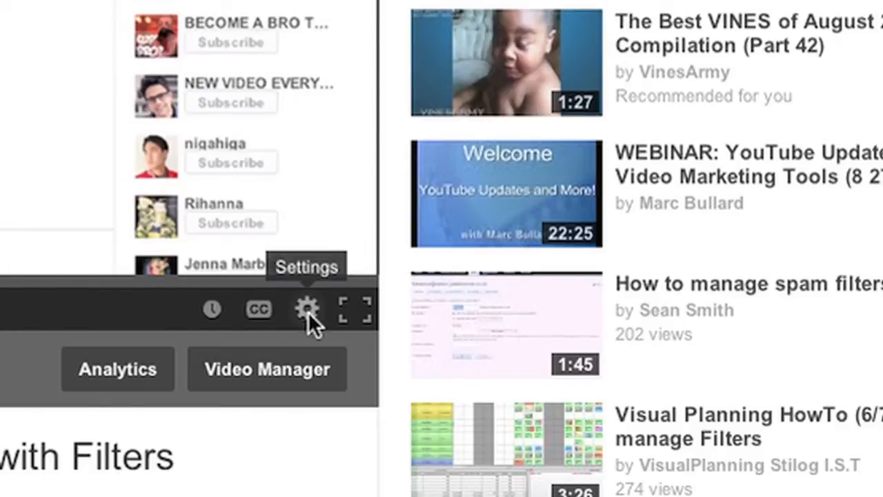
mouse_move(325, 328)
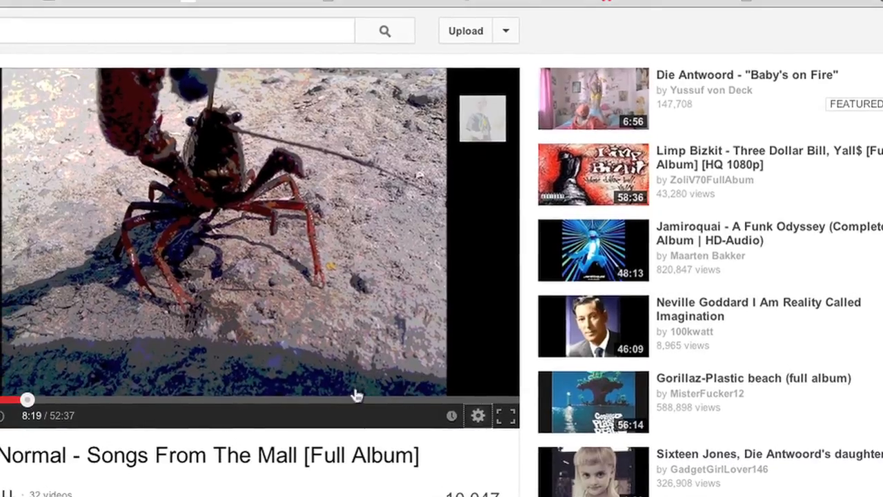
Reopen the player gear menu showing Annotations, player size and Auto (480p) quality.
click(478, 415)
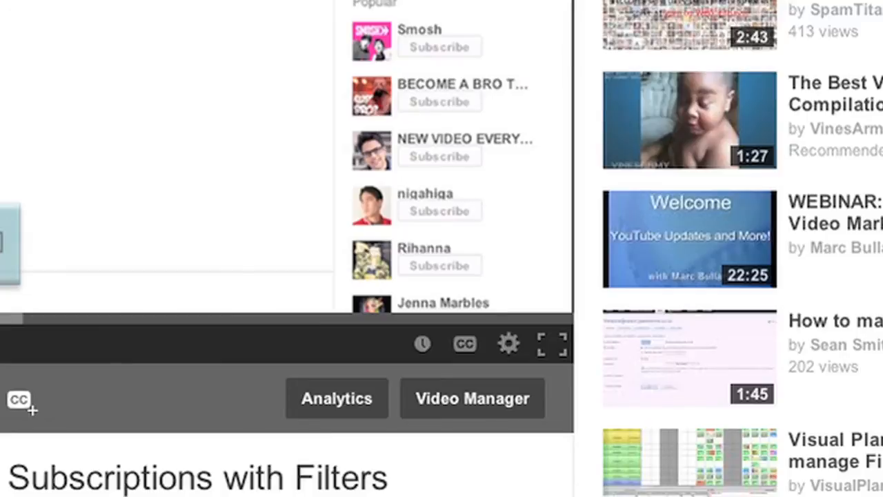
click(508, 344)
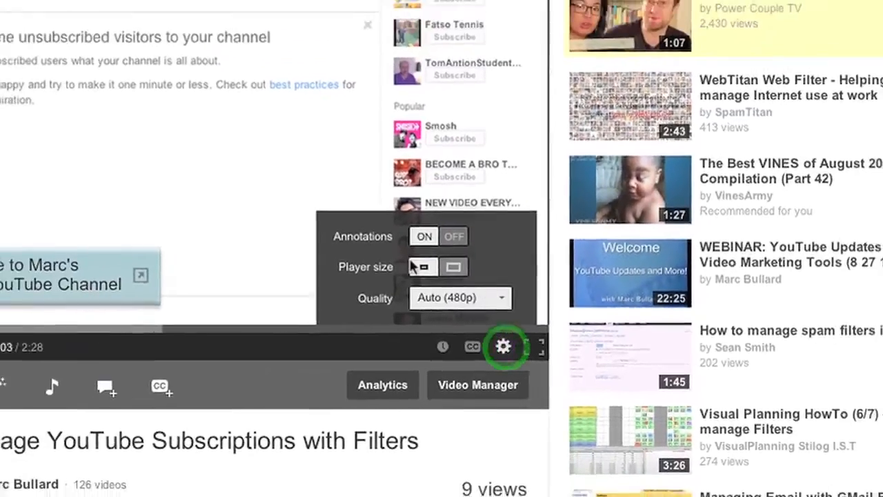